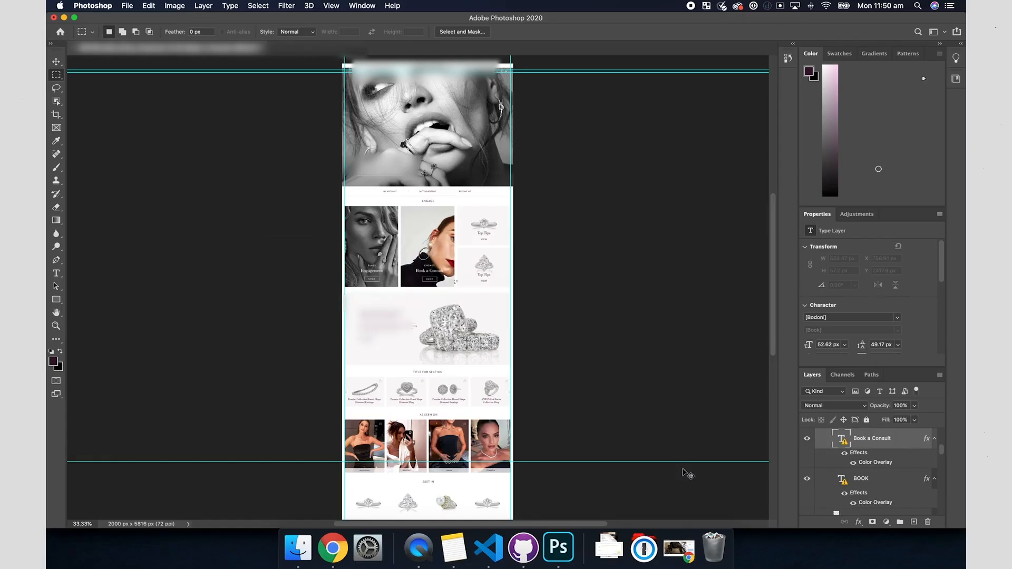
mouse_move(284, 202)
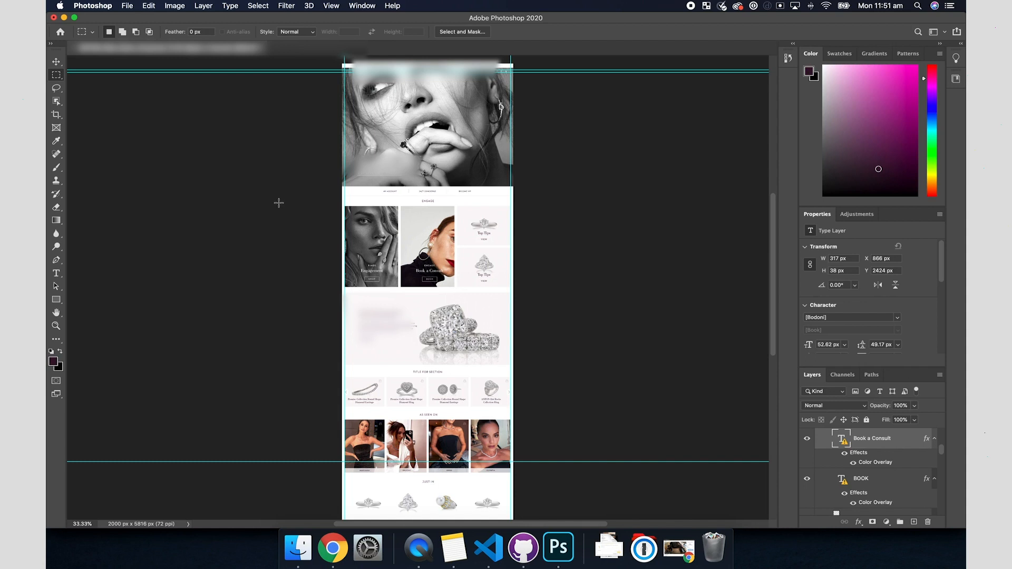
mouse_move(279, 206)
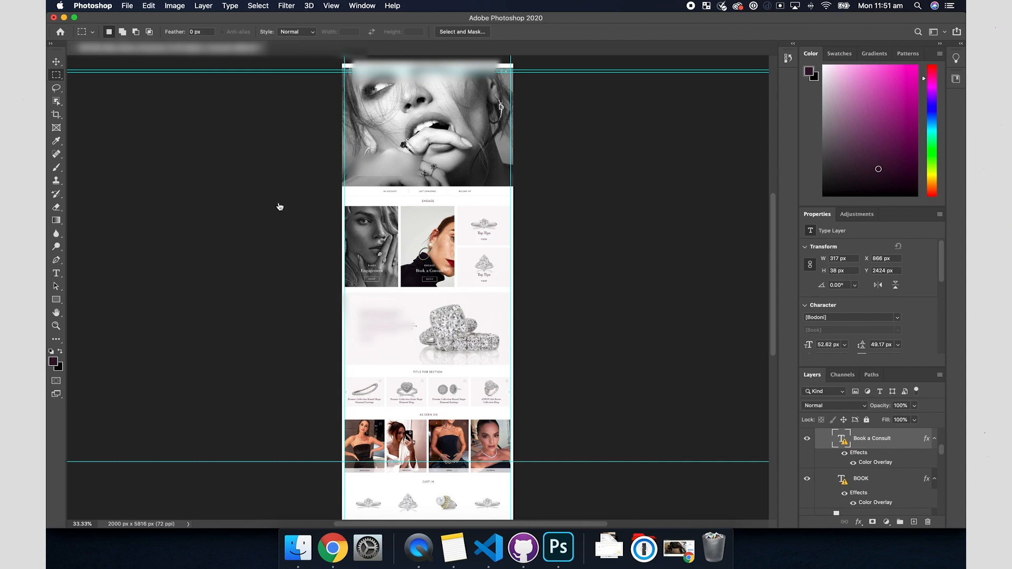
Navigate up to the Approved Pages PSD folder in Drive, dismiss the notifications prompt, and return to the homepage mockup
left_click(332, 548)
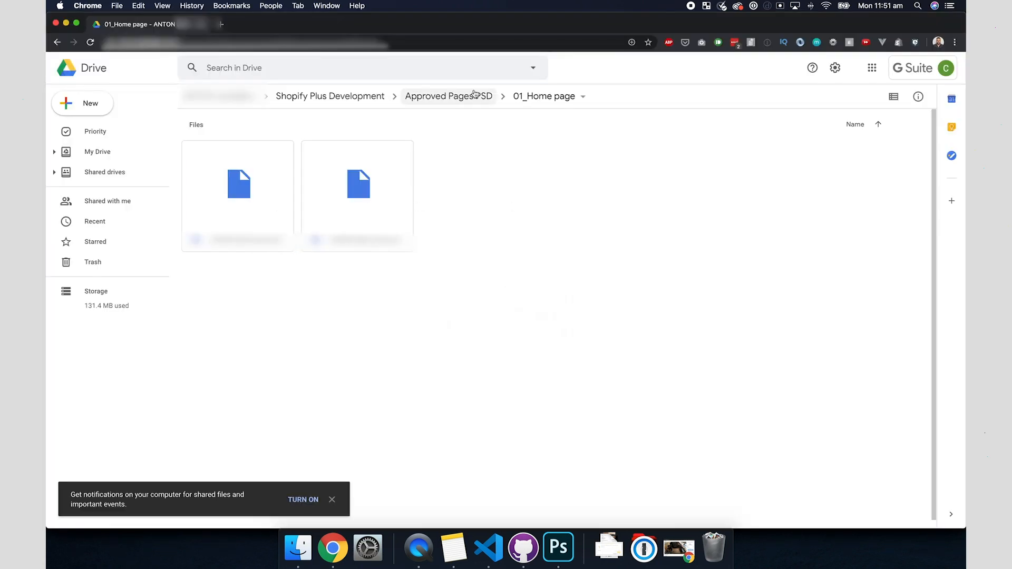
left_click(444, 96)
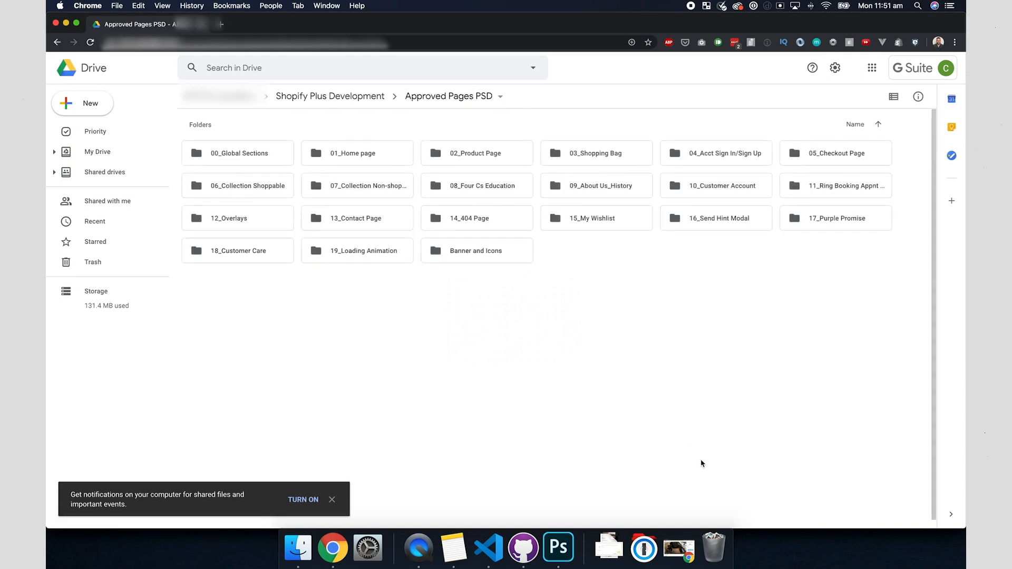
mouse_move(341, 390)
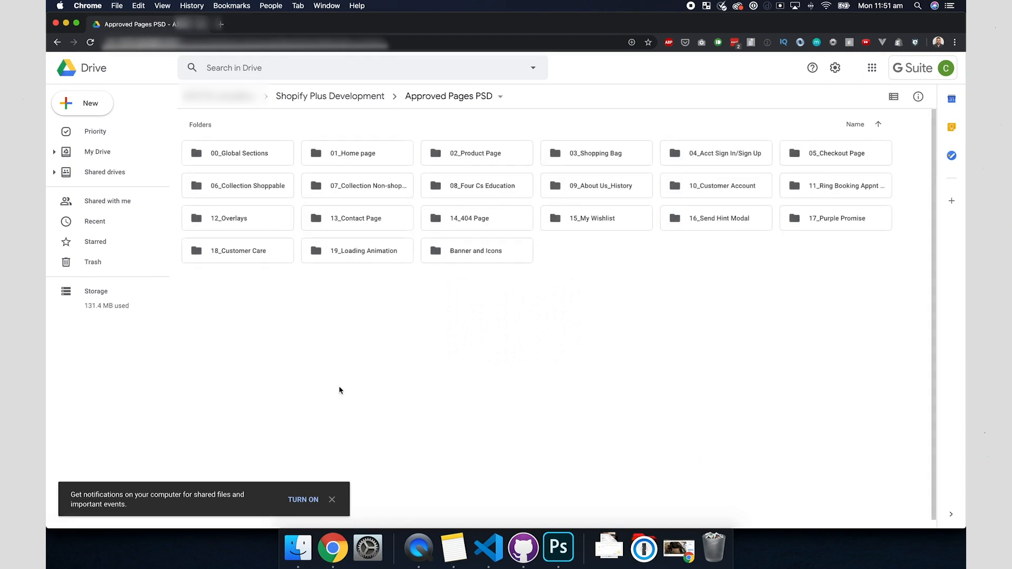
left_click(332, 499)
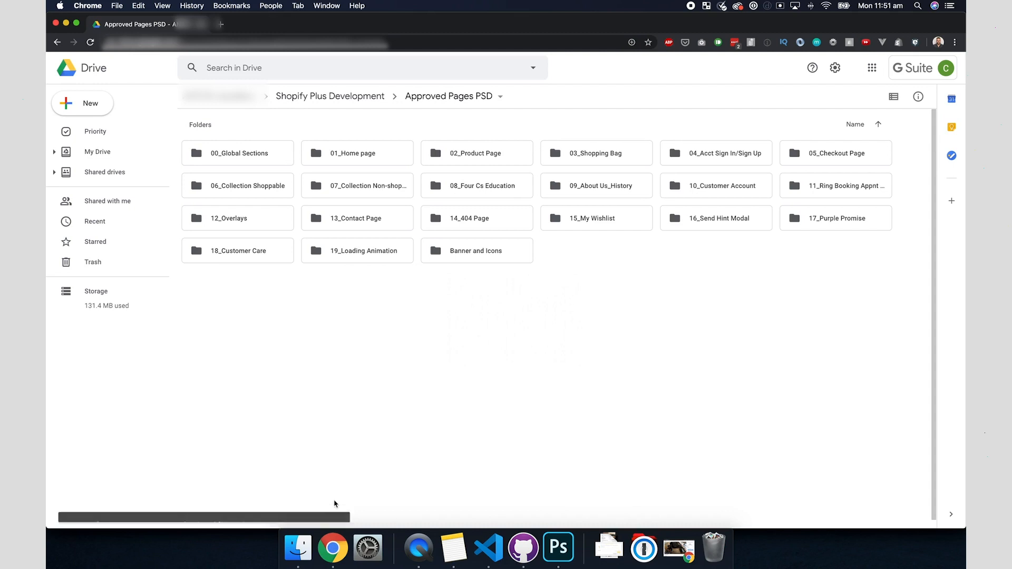
left_click(557, 547)
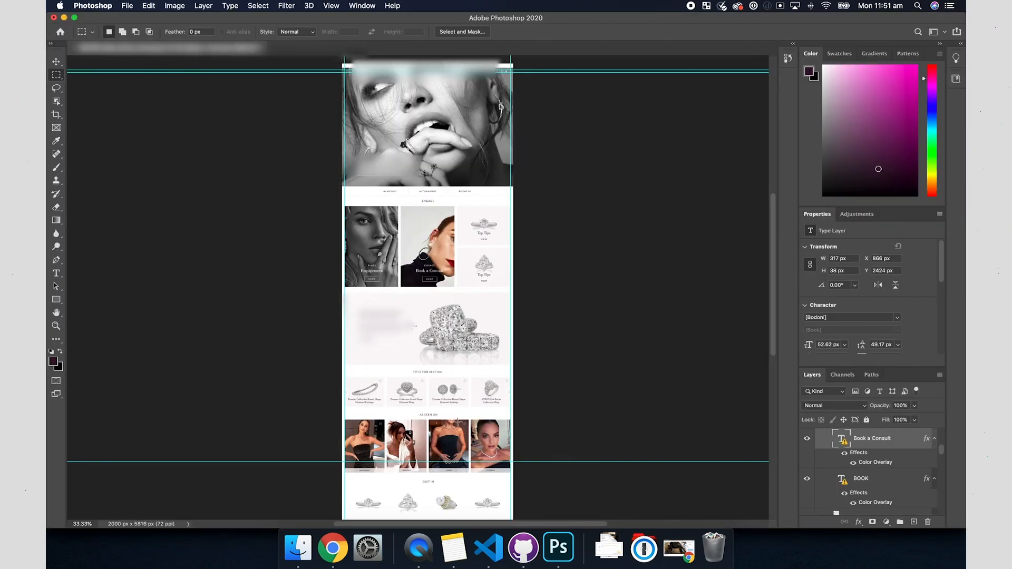
mouse_move(332, 548)
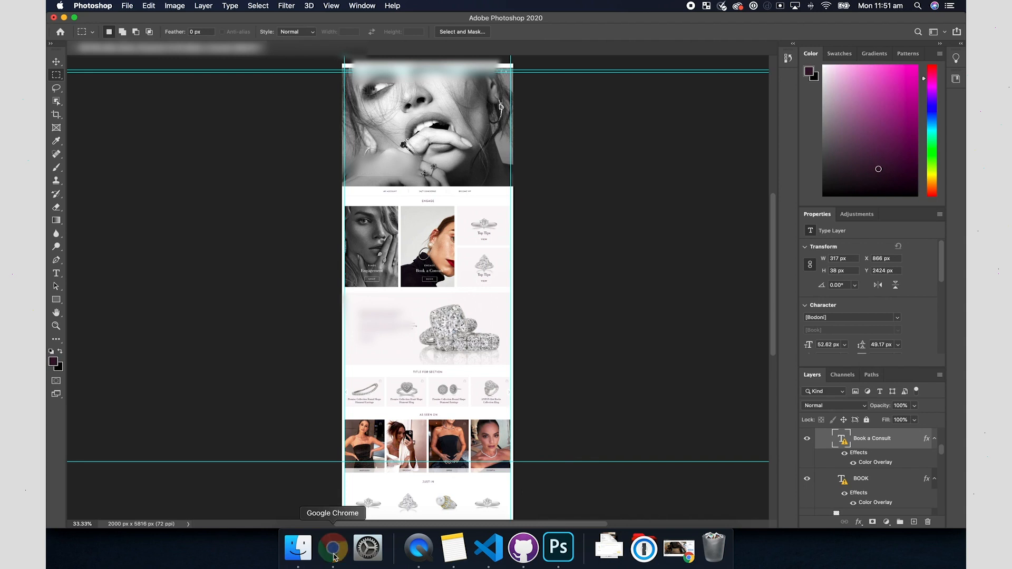
Switch from Photoshop to Chrome showing the Shopify store's Themes page
left_click(332, 548)
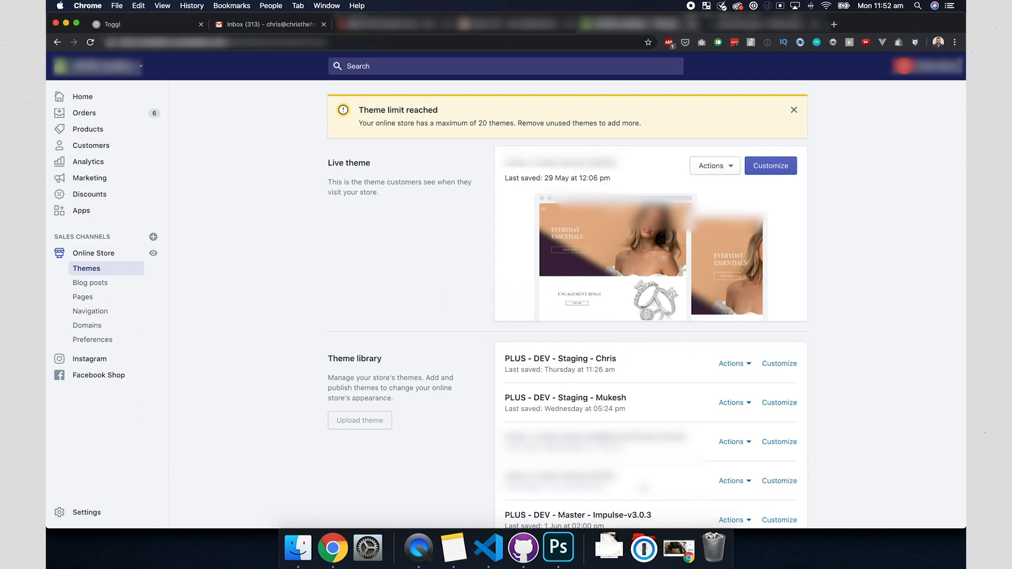
Review the '1: theme' watcher's upload output, then bring up the carousel padding task in Asana
left_click(488, 549)
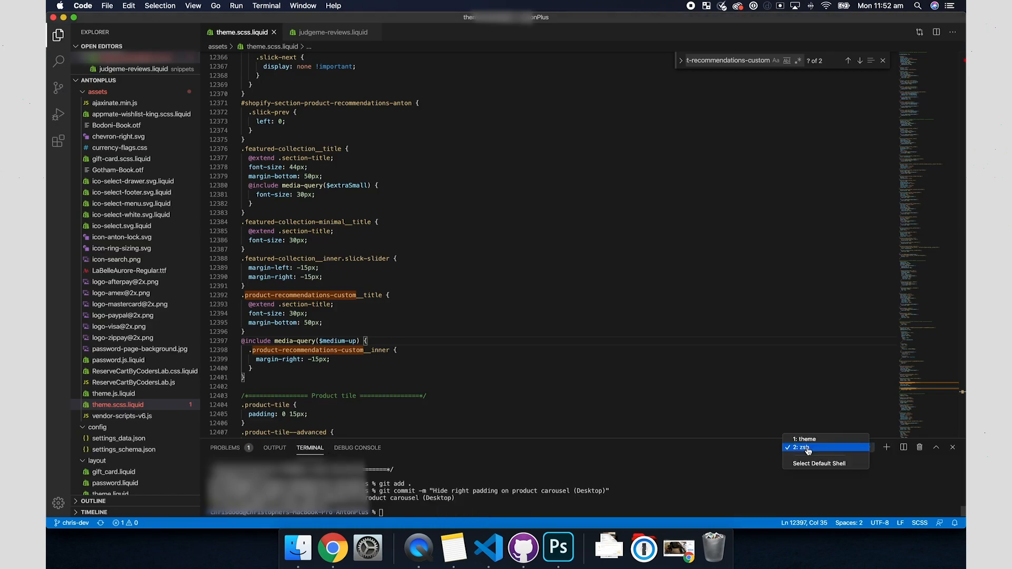
left_click(804, 439)
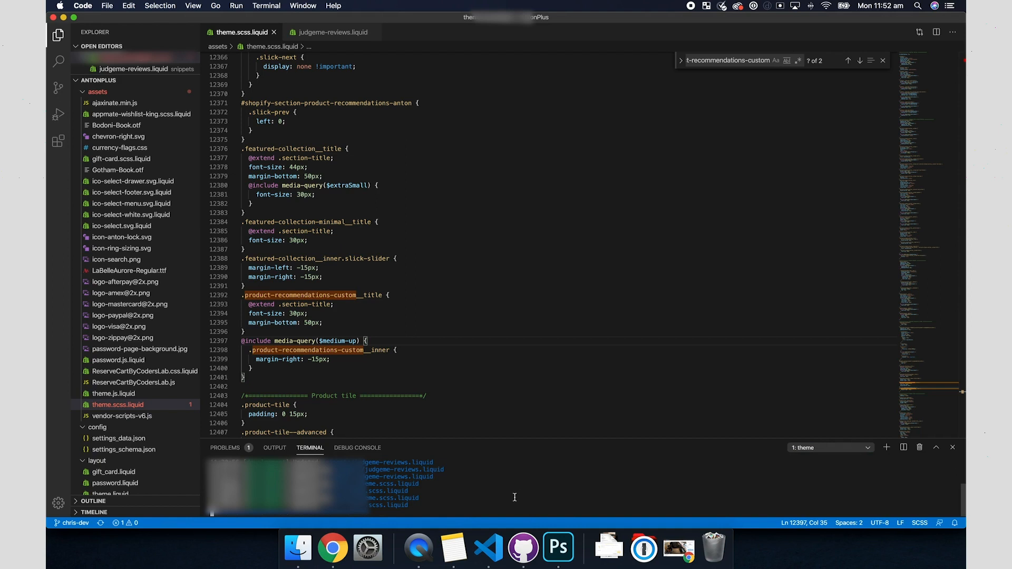
left_click(332, 548)
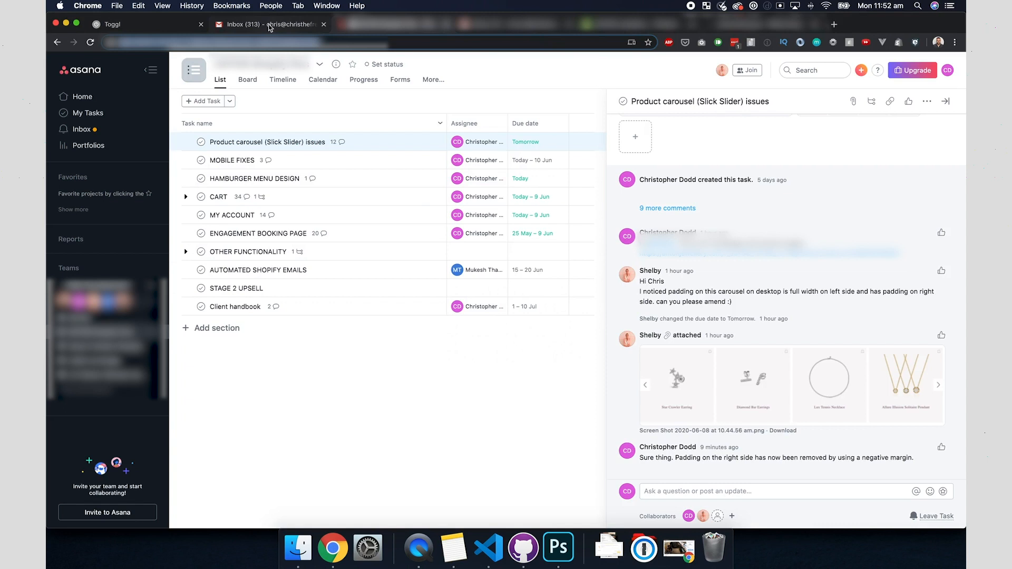
Flip between the theme library, Asana's full task list and the theme stylesheet with the slick-slider margins
left_click(265, 24)
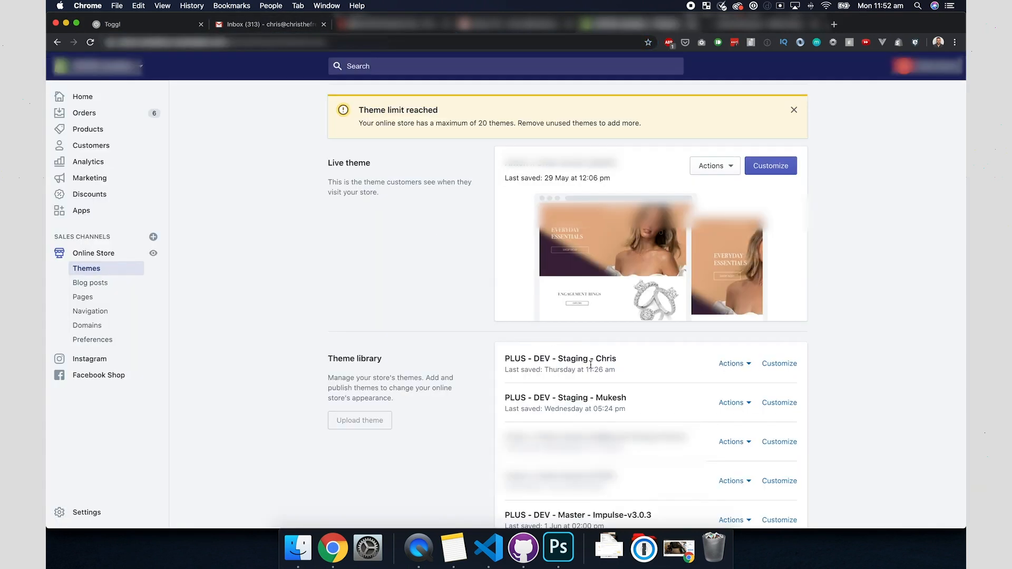
mouse_move(488, 548)
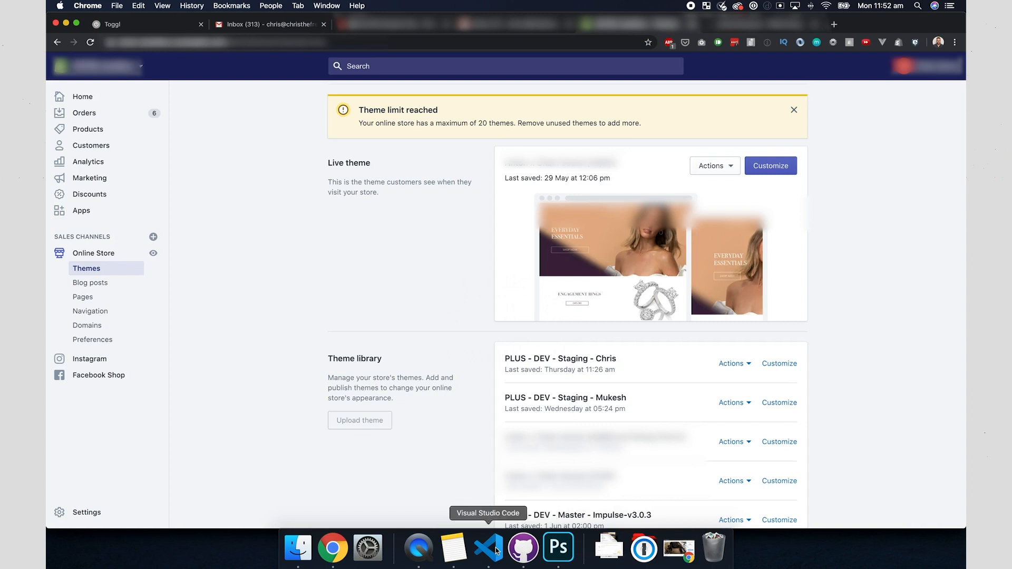
left_click(488, 548)
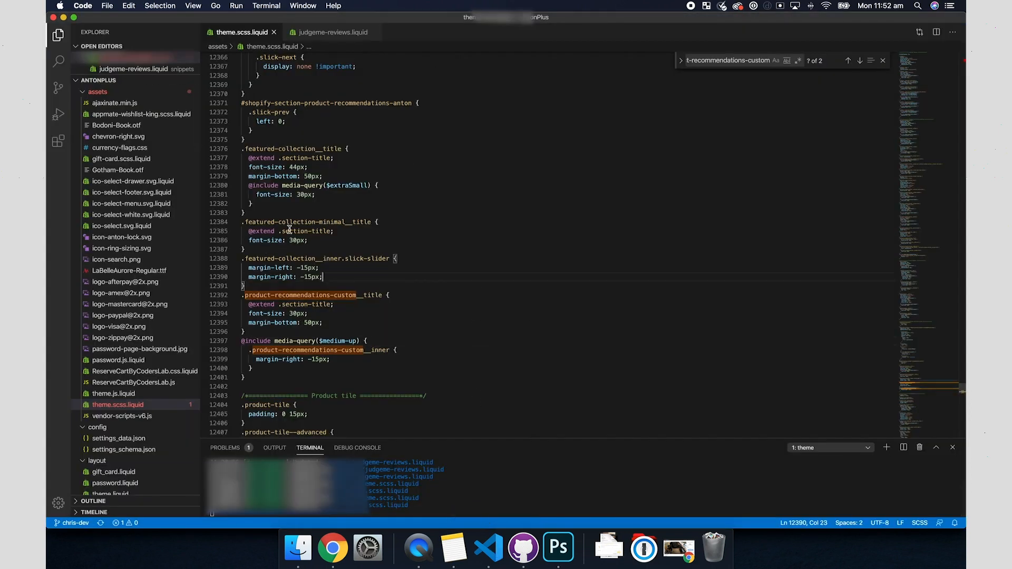
left_click(333, 548)
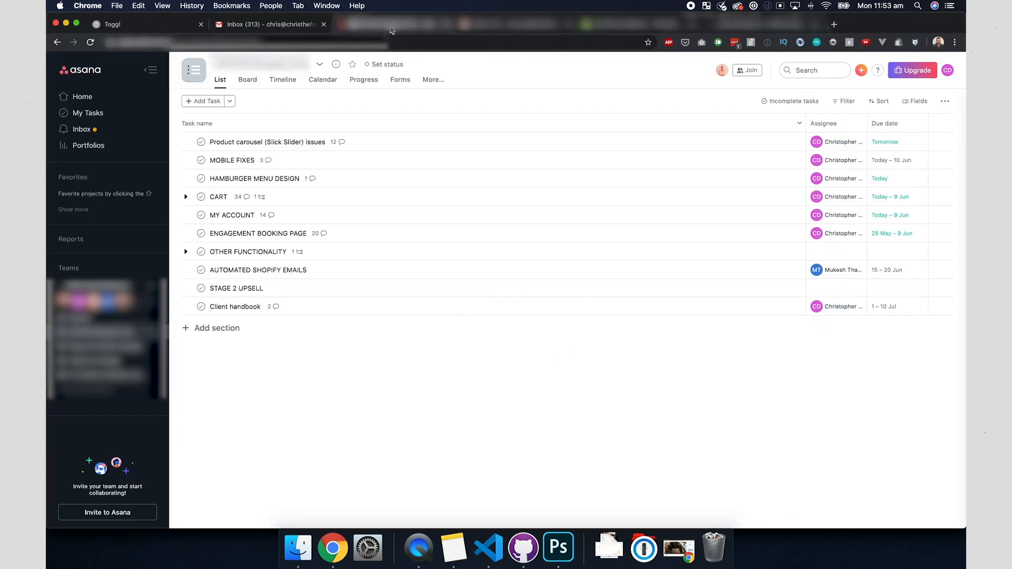
mouse_move(507, 64)
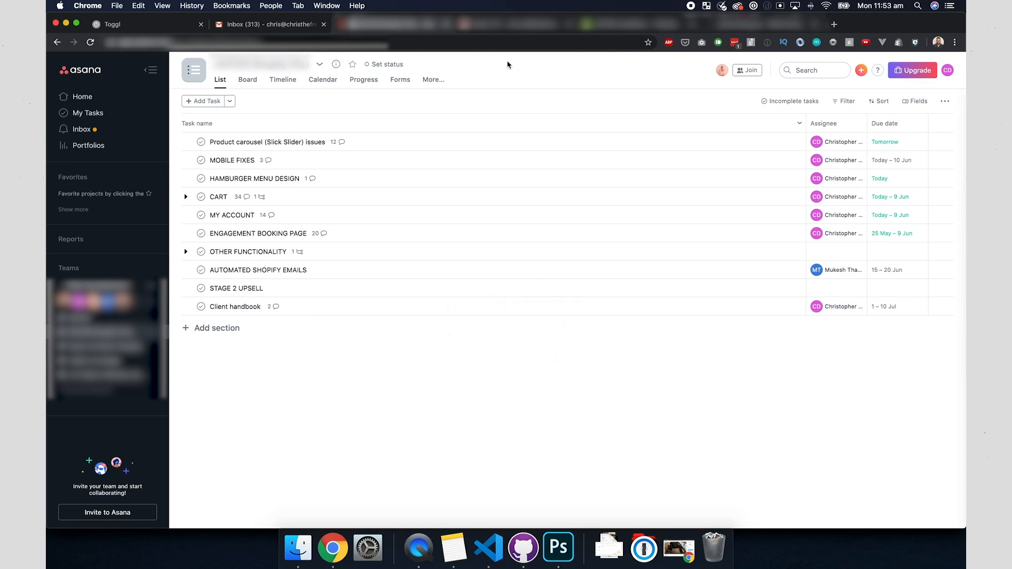
mouse_move(532, 391)
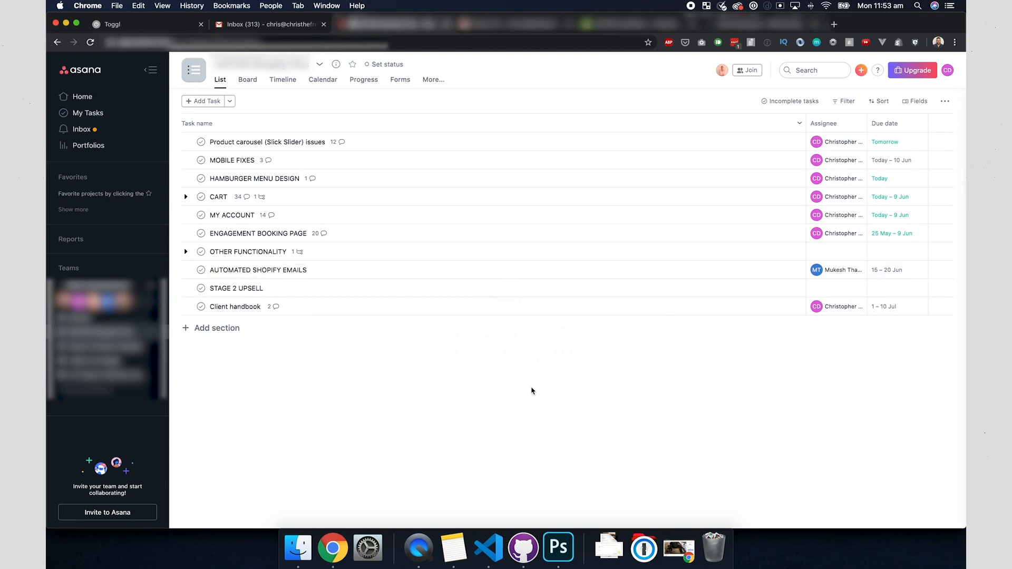
mouse_move(140, 32)
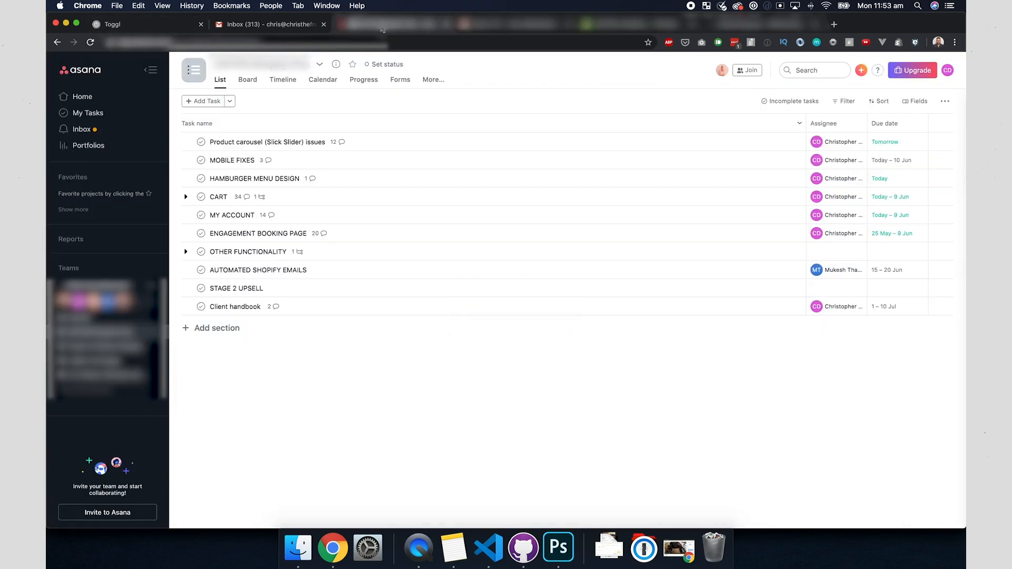
left_click(487, 548)
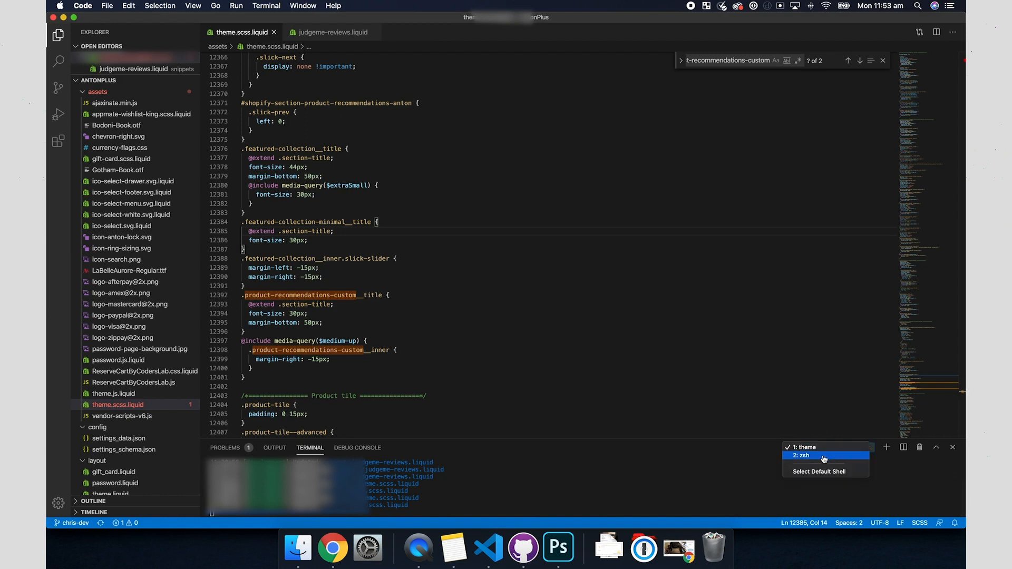
View the carousel padding git commit in the '2: zsh' shell, then return to the Asana task list
left_click(803, 455)
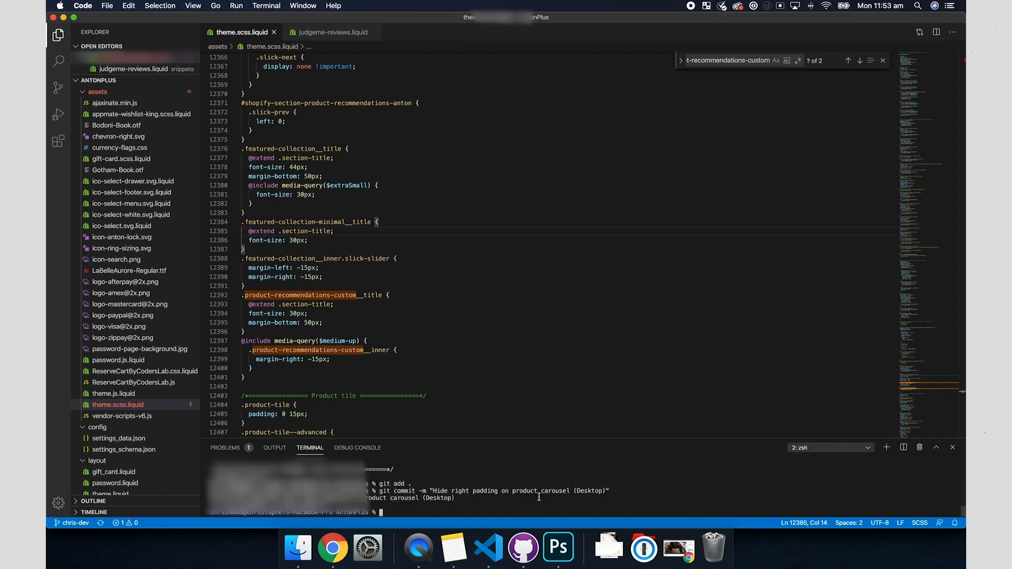
mouse_move(333, 548)
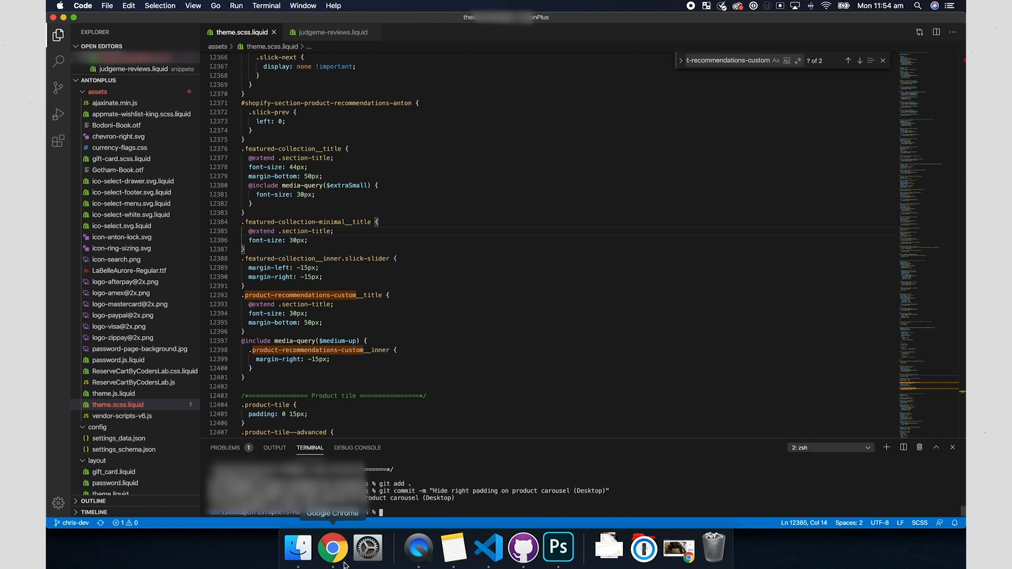
left_click(332, 548)
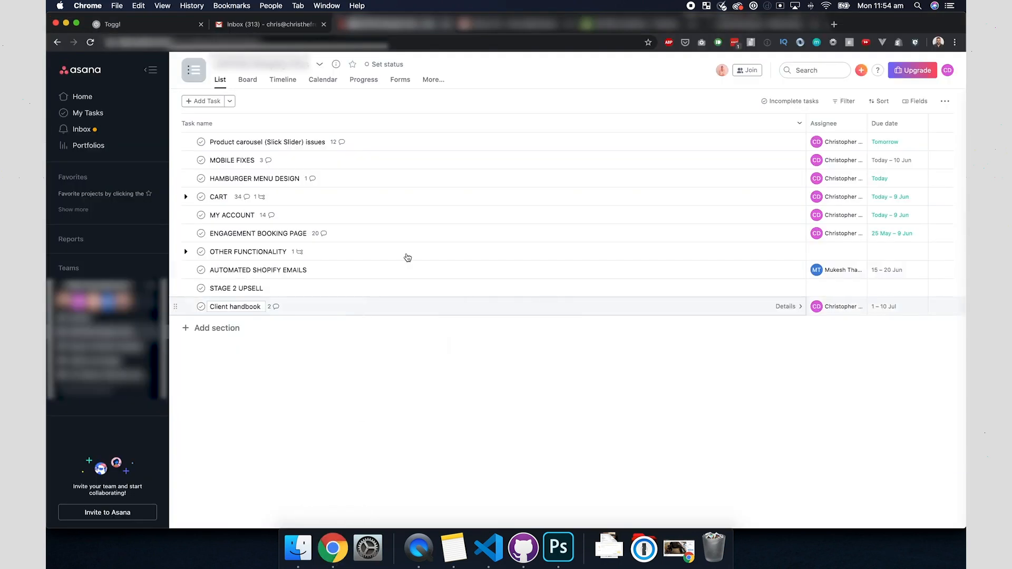
mouse_move(384, 430)
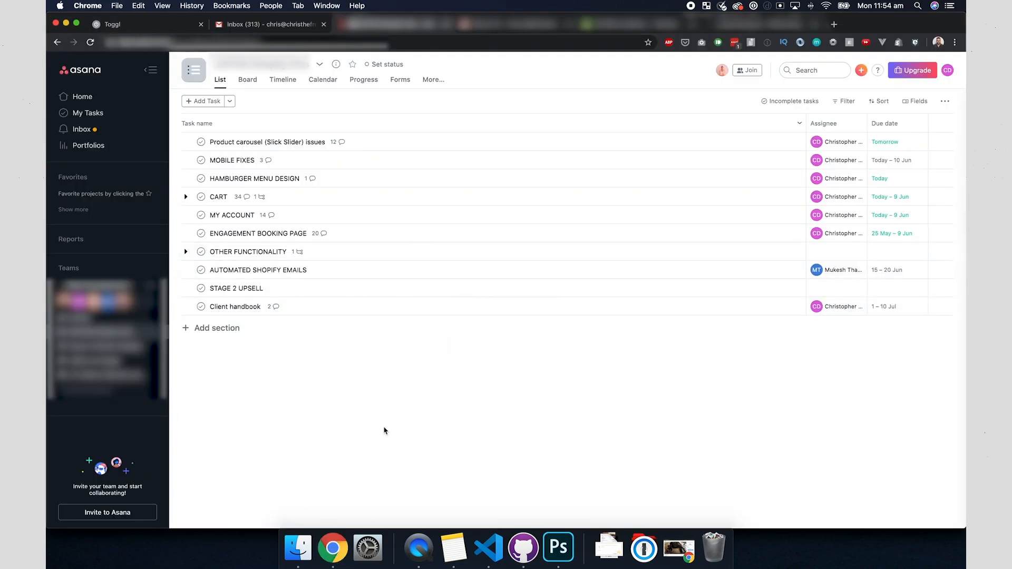